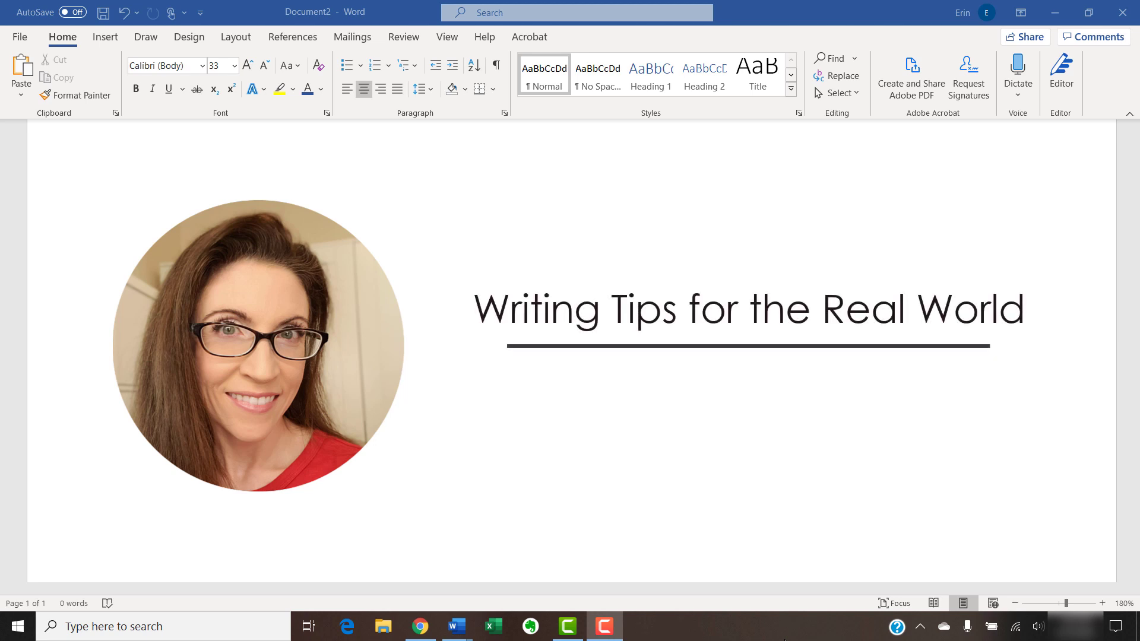
- Show the intro slides listing supported Word versions (365, 2019, 2016, 2013, 2010) and account types
type("erinwrightwriting.com")
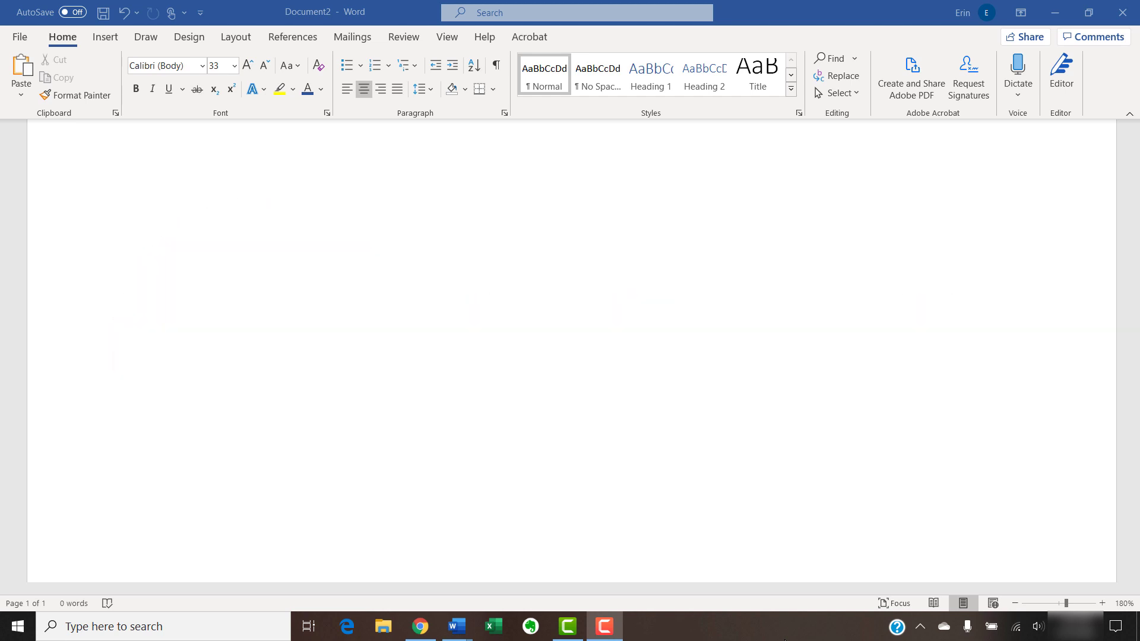
type("Word in Microsoft 365")
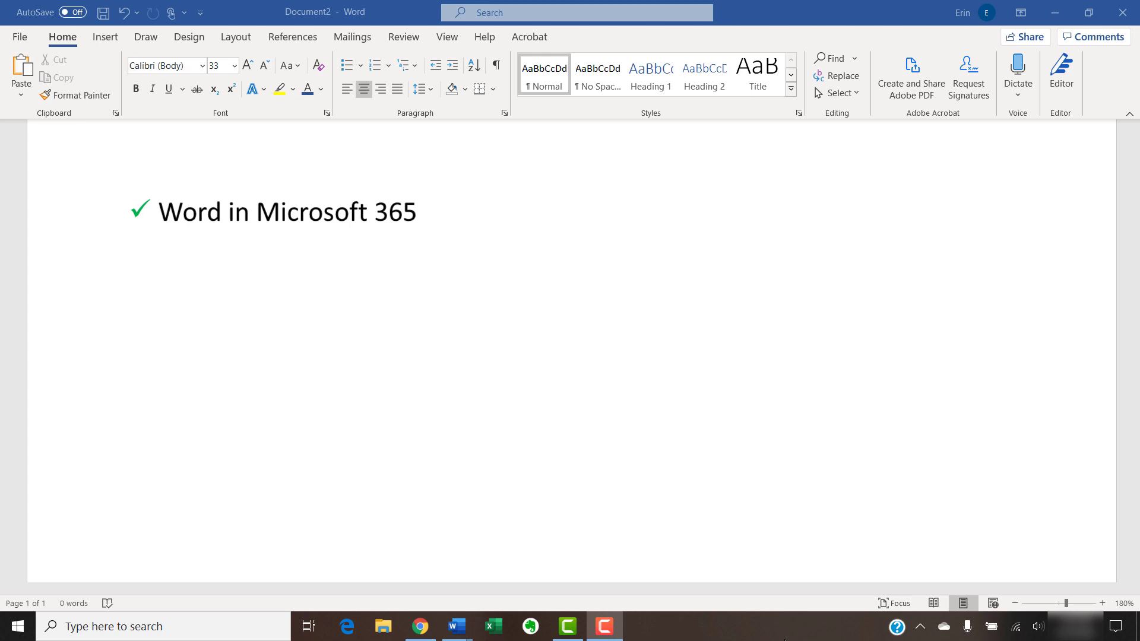
type("Word 2019")
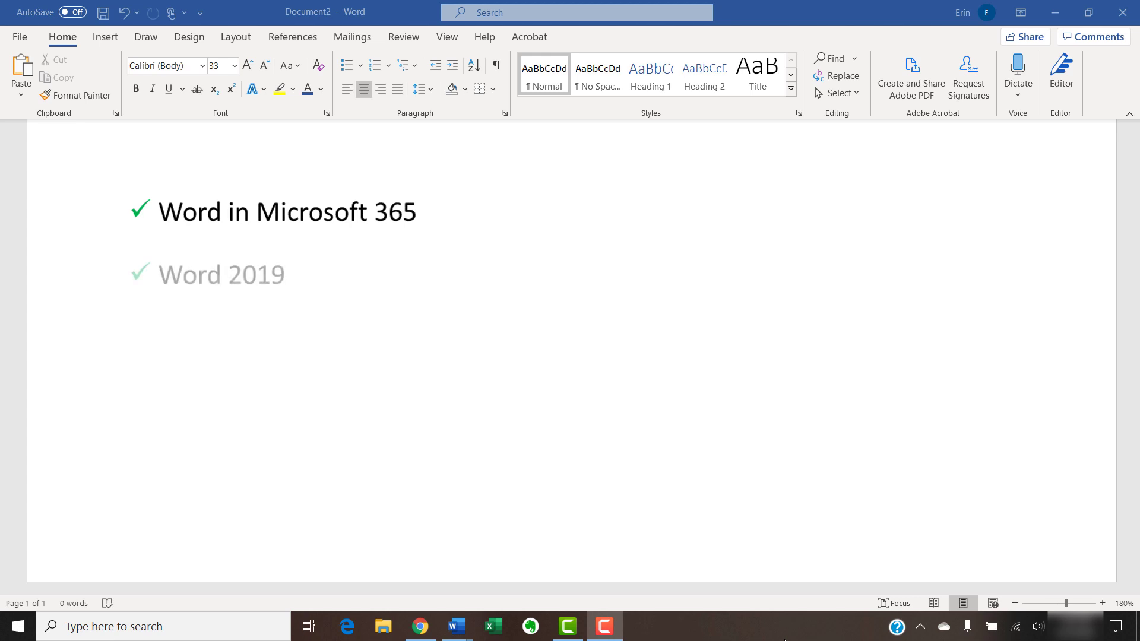
type("Word 2016")
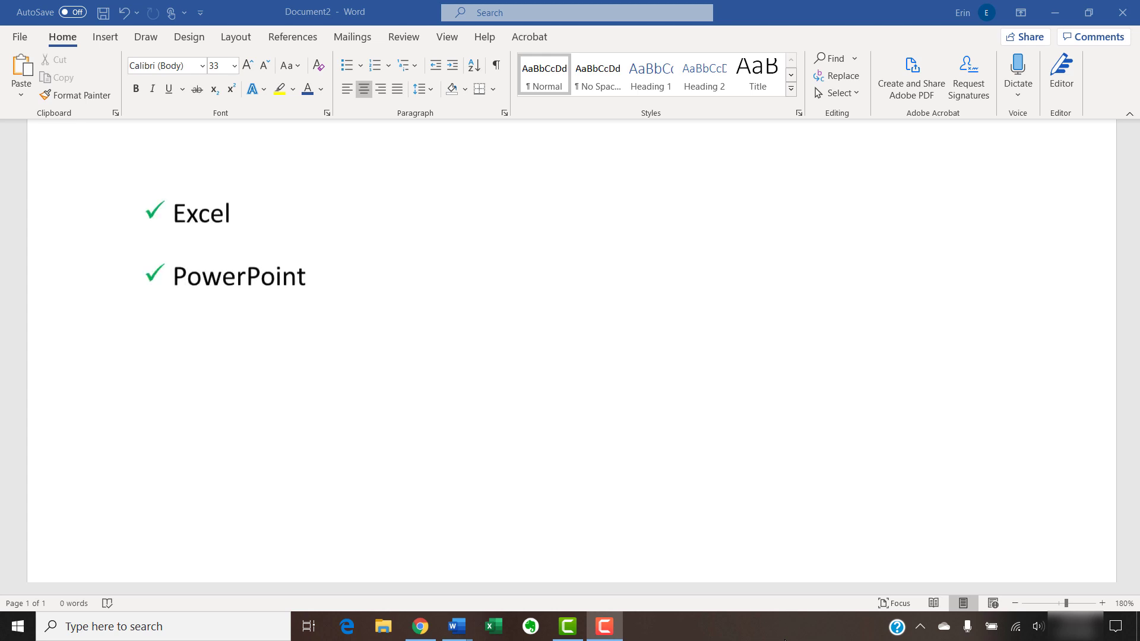
type("Outlook")
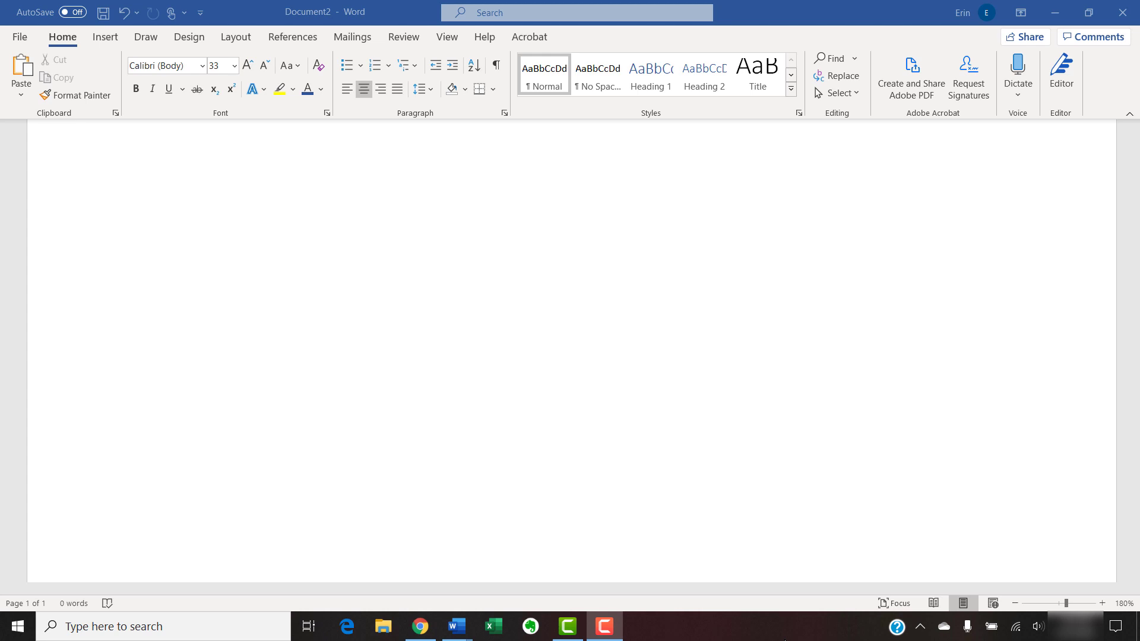
type("Individual Microsoft 365 accounts")
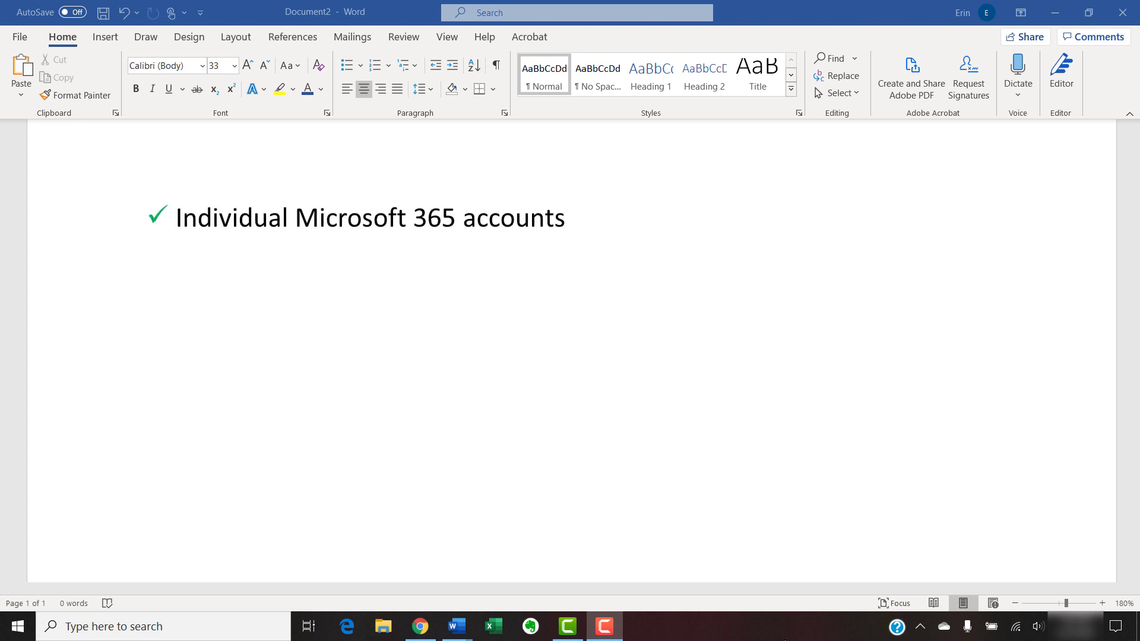
type("Group accounts")
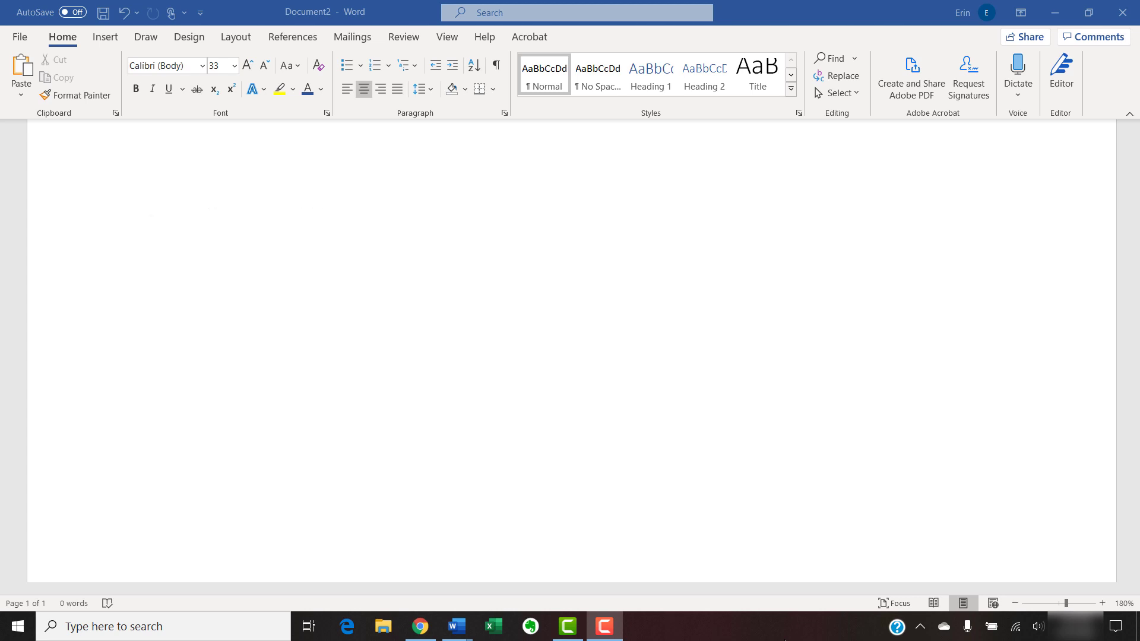
type("Word 2013")
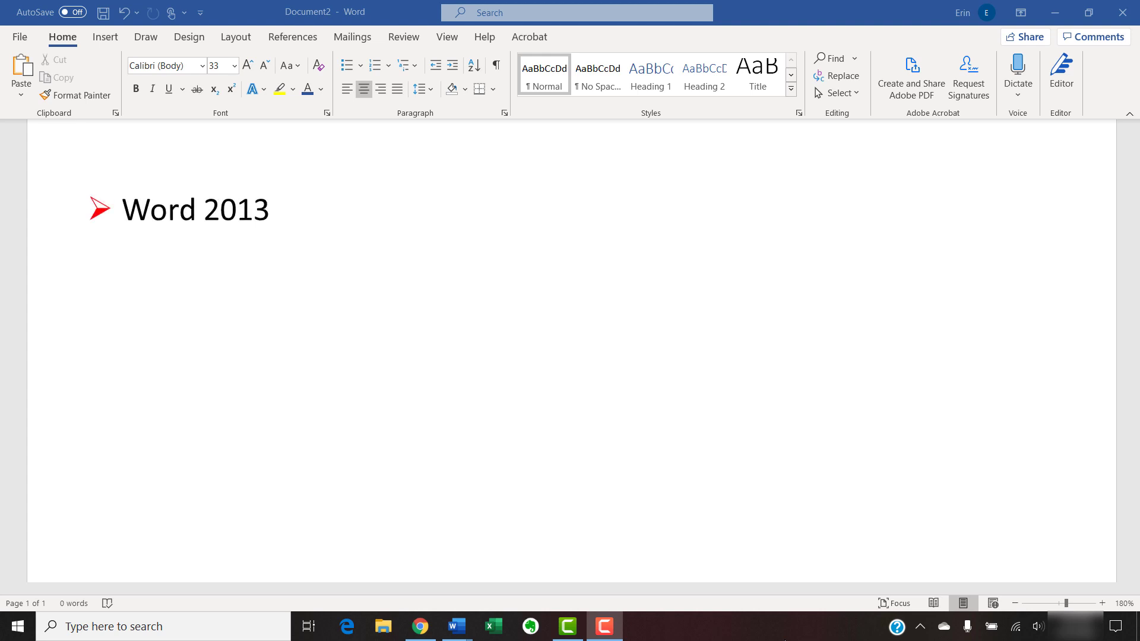
type("Word 2010")
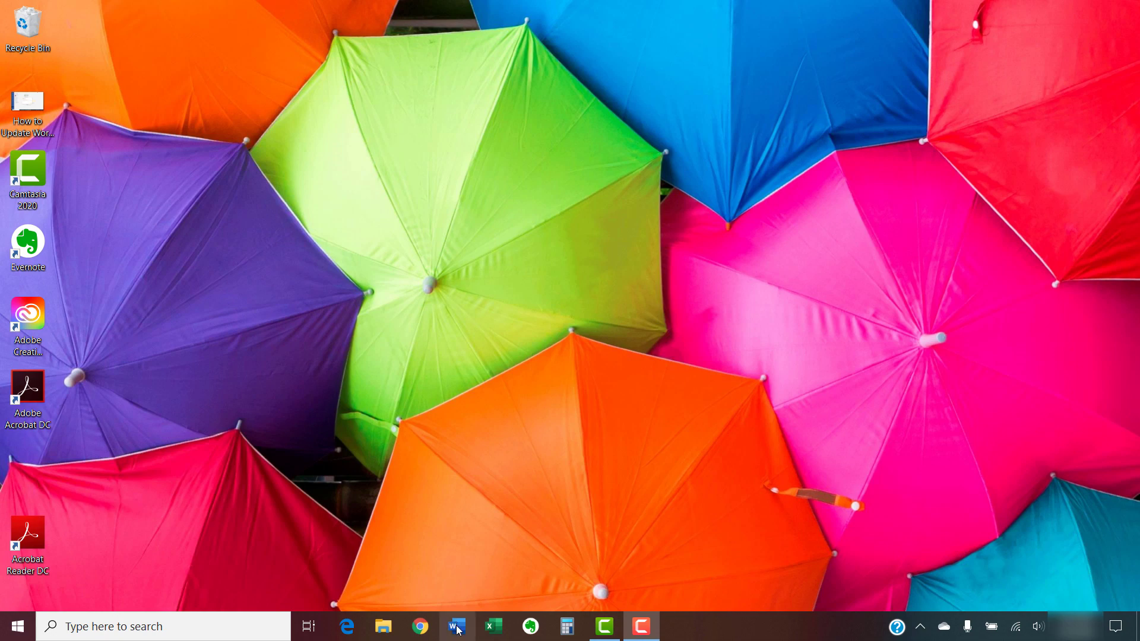
- Launch Word with a blank document and show the File > Account product information page
left_click(456, 626)
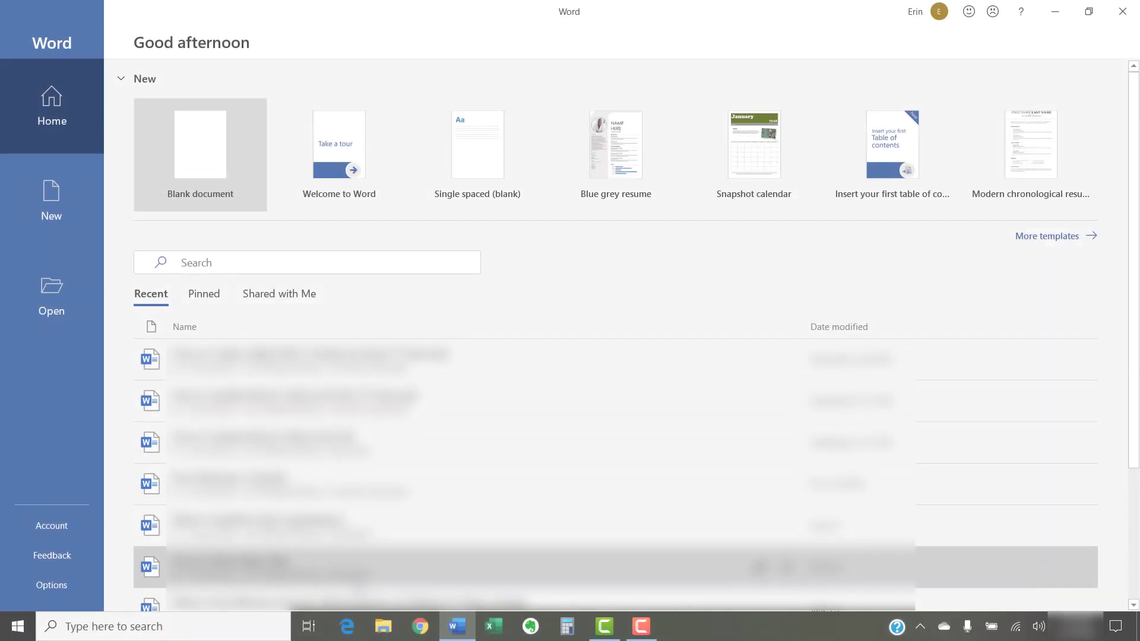
left_click(52, 525)
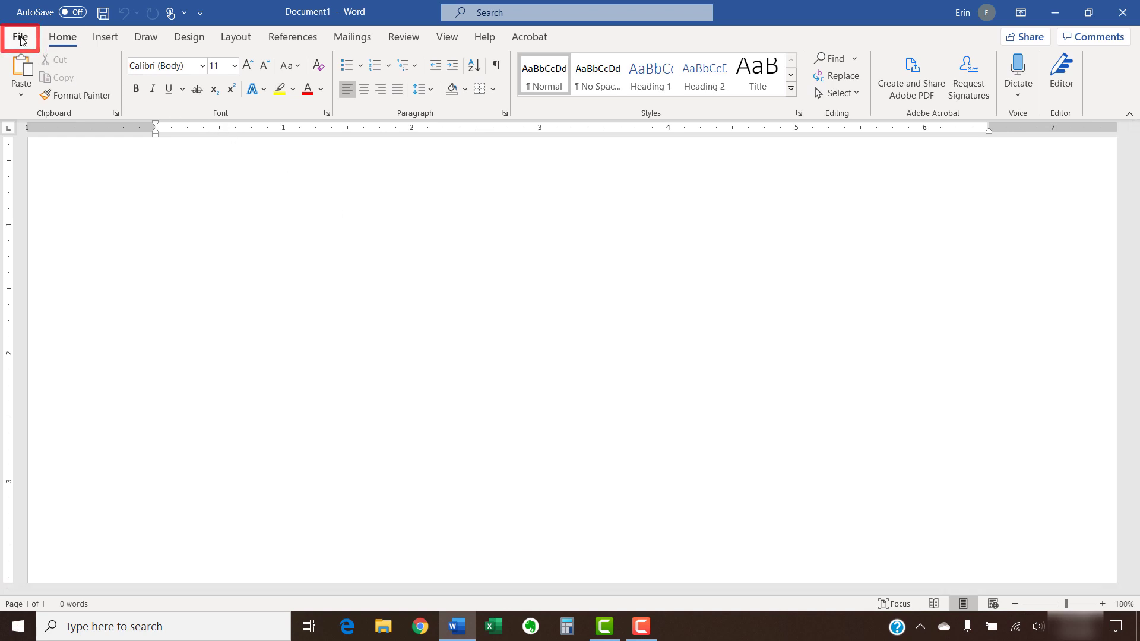
left_click(20, 37)
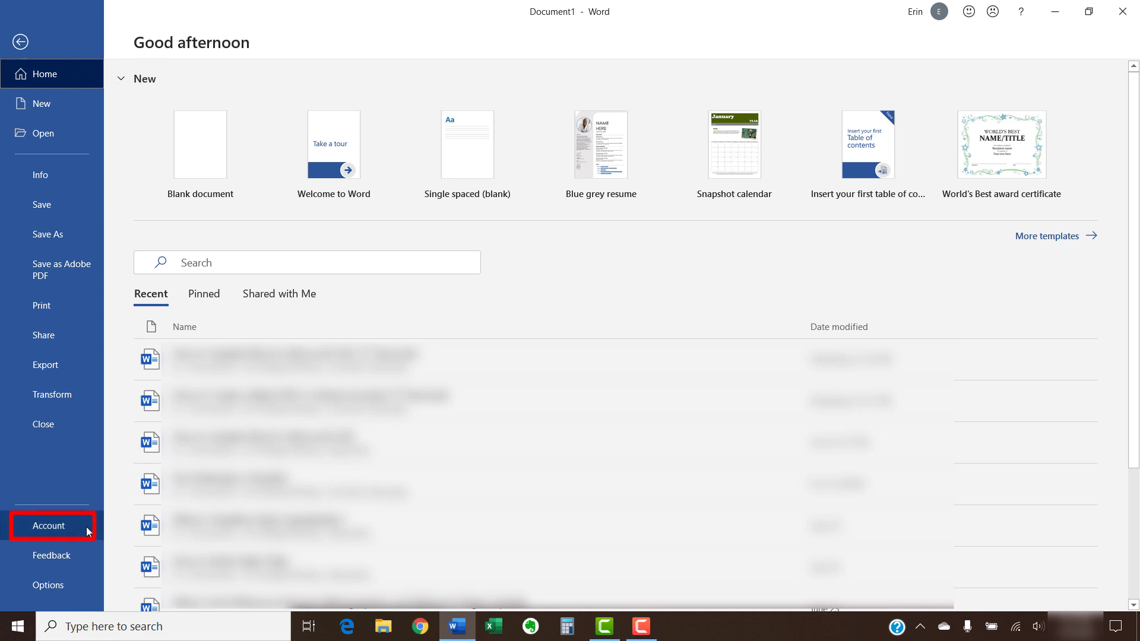
left_click(49, 526)
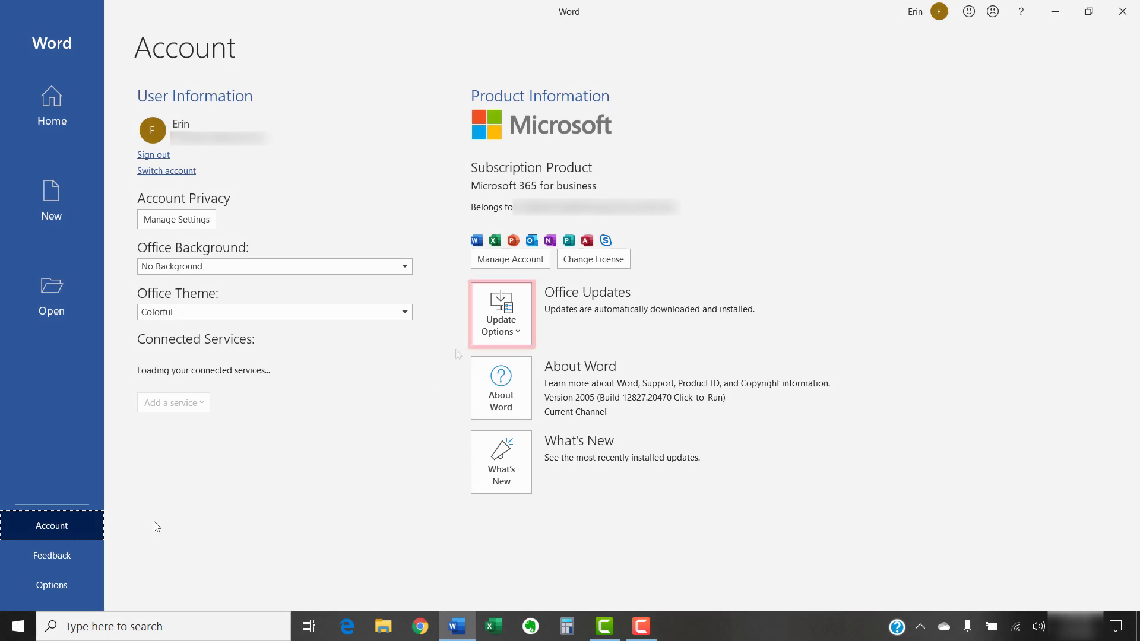
- Start an Office update via Update Options > Update Now, reaching the save-work prompt
left_click(500, 314)
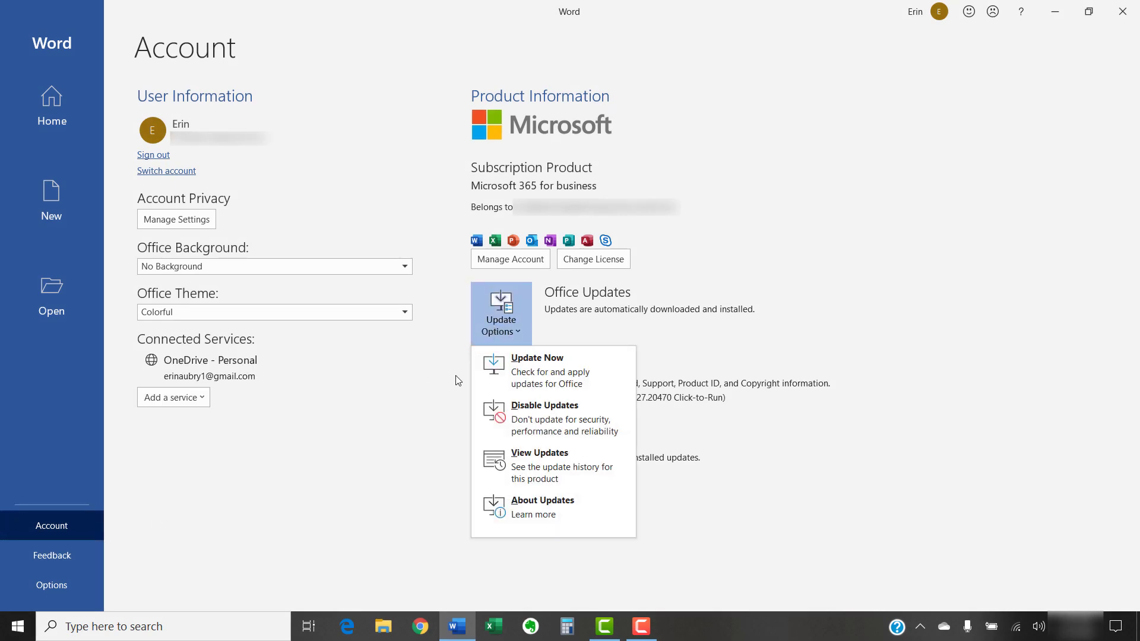
mouse_move(553, 370)
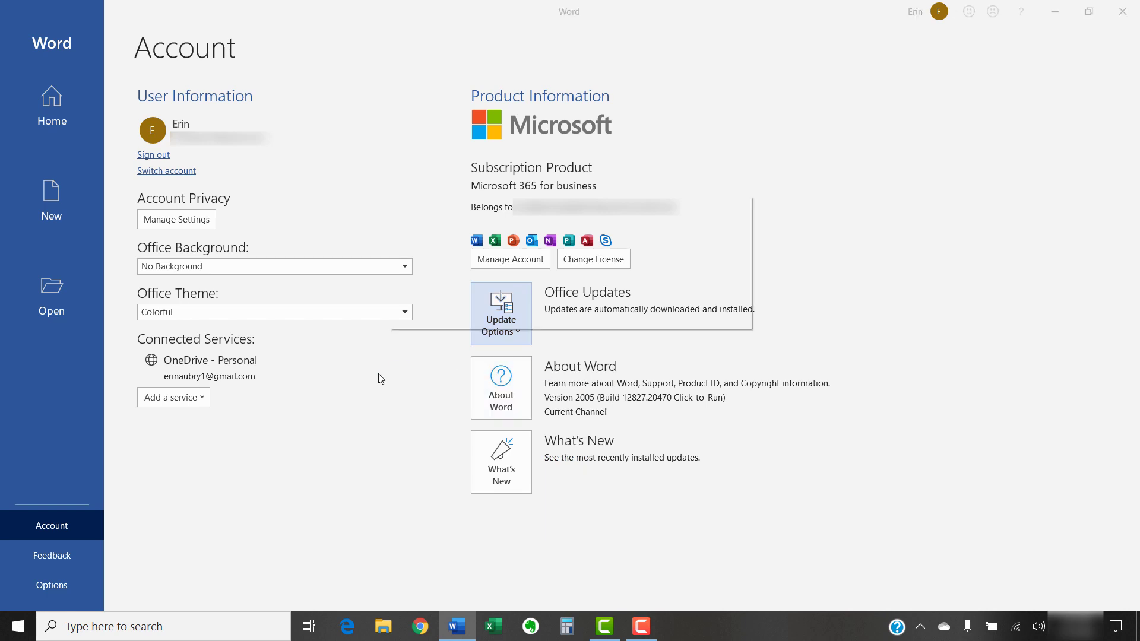
left_click(500, 311)
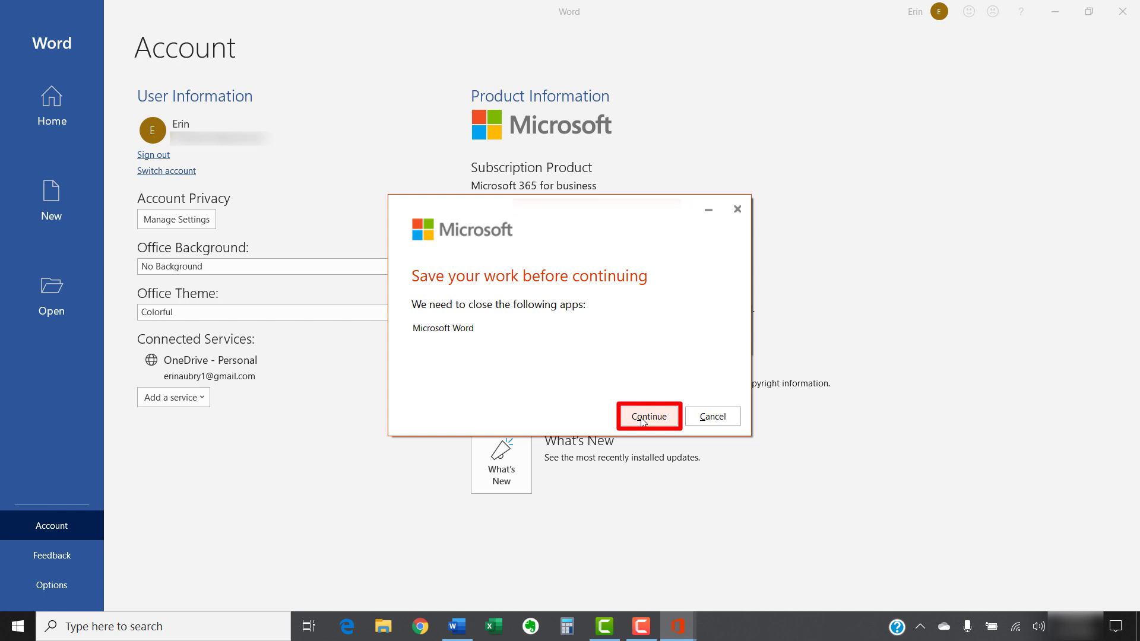
- Continue so Word closes, install the ready updates, and dismiss the You're up to date message
left_click(648, 416)
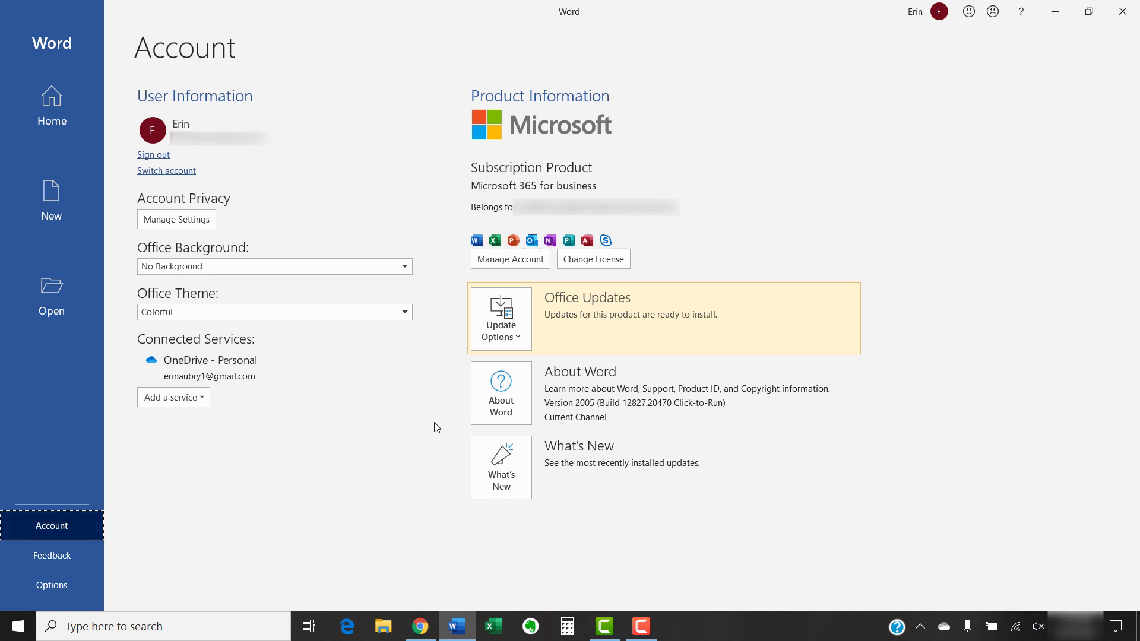
left_click(500, 318)
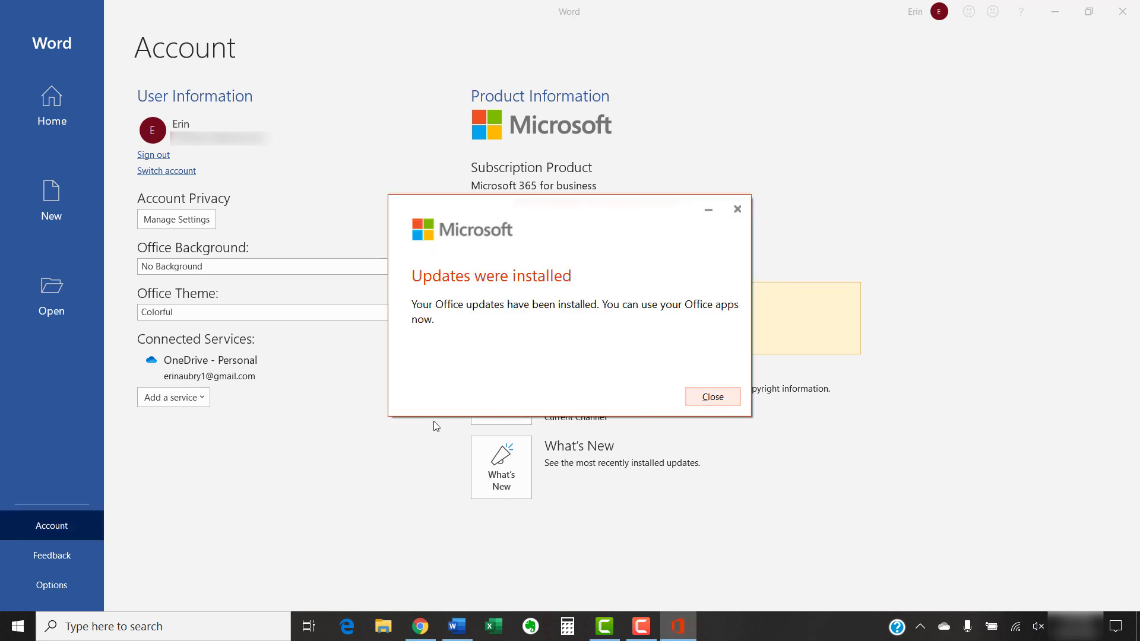
mouse_move(712, 397)
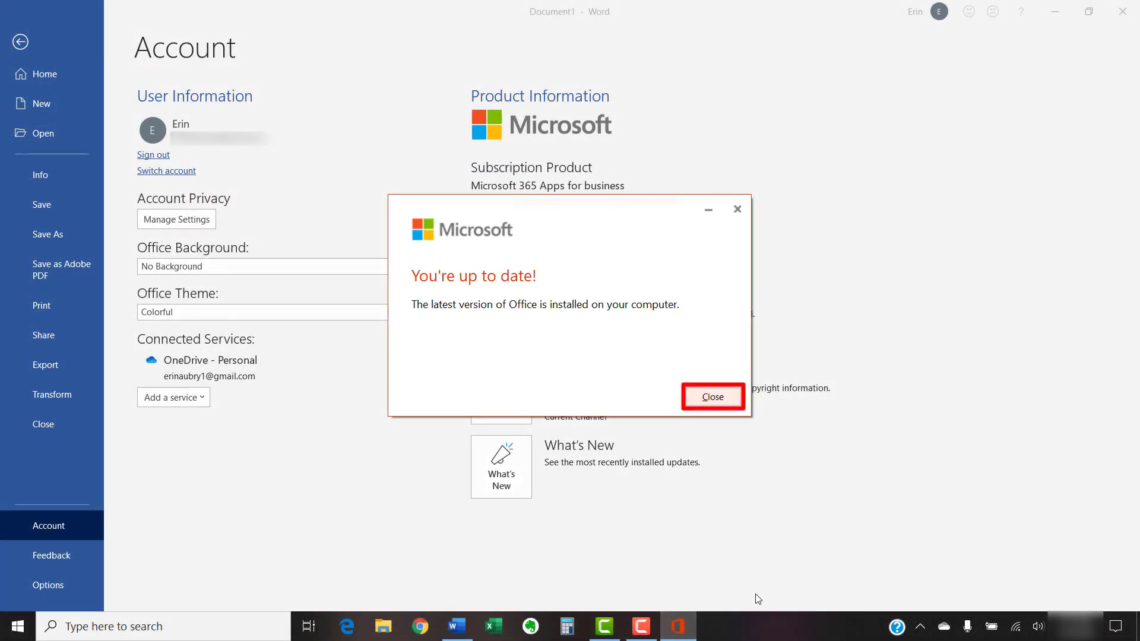
mouse_move(760, 530)
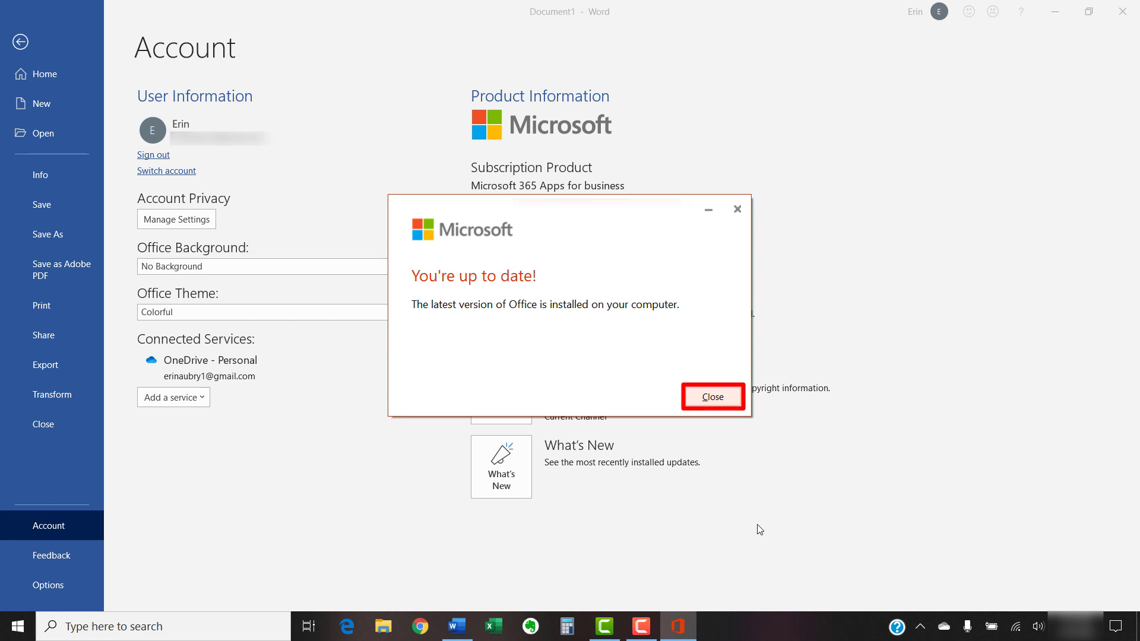
left_click(711, 398)
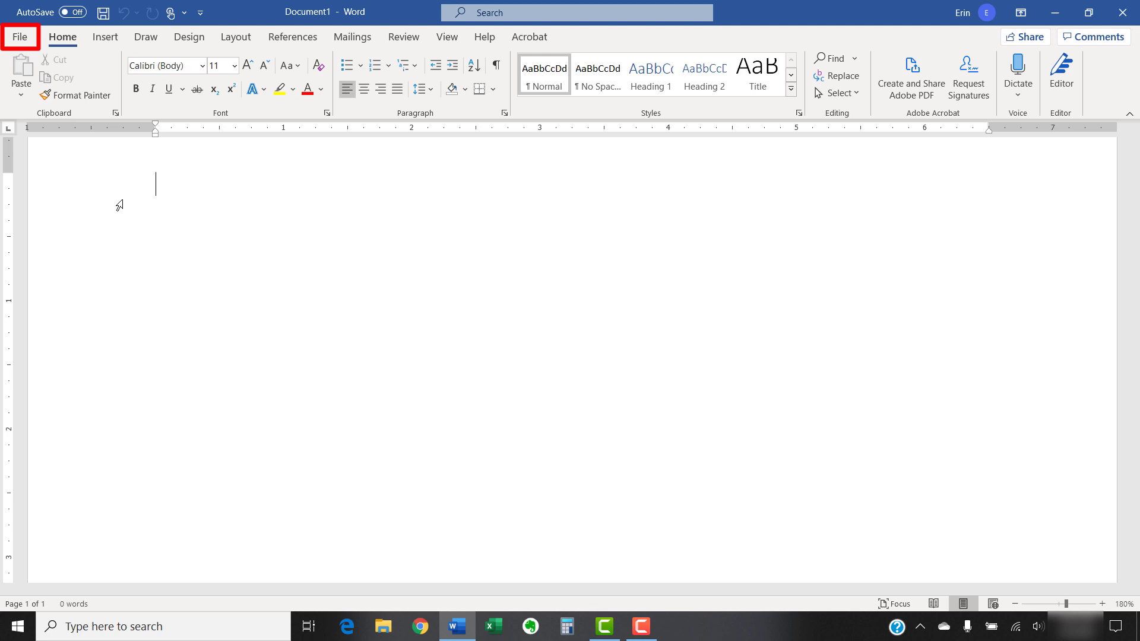
- Reopen File > Account to confirm the newer Version 2006 build is listed
left_click(20, 37)
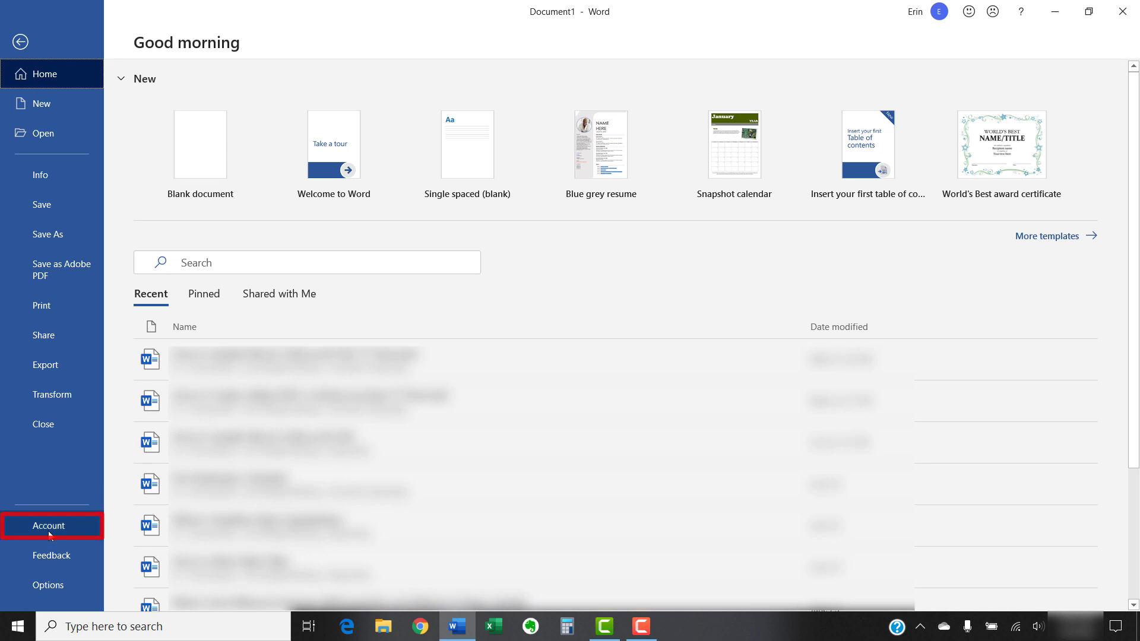
left_click(49, 525)
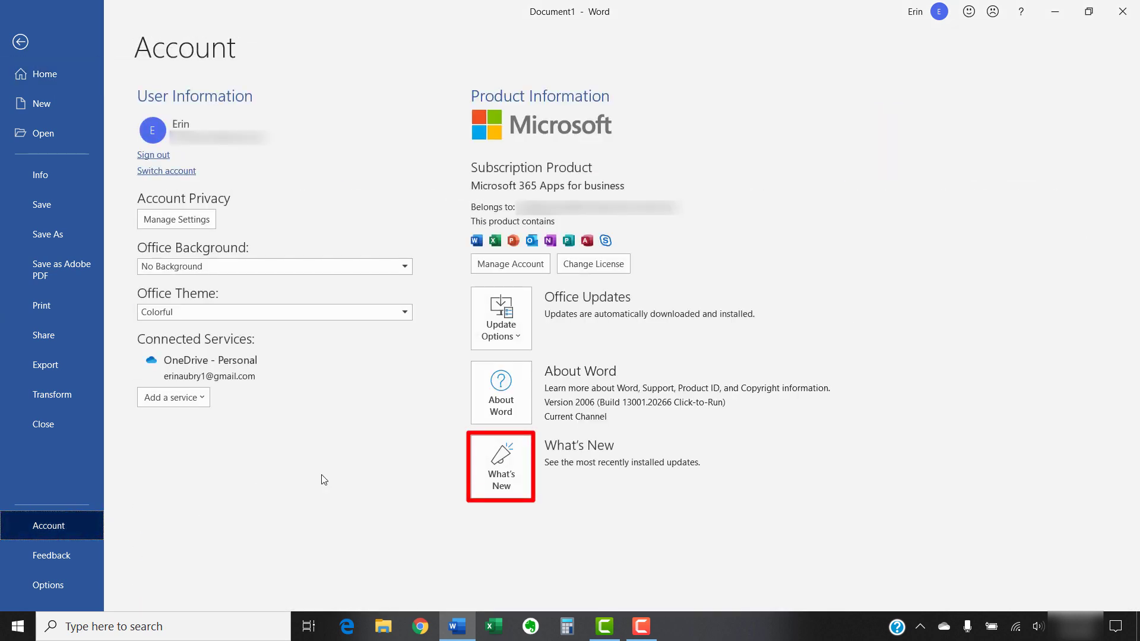
- Review the What's New pane about the installed updates, then close it
left_click(500, 466)
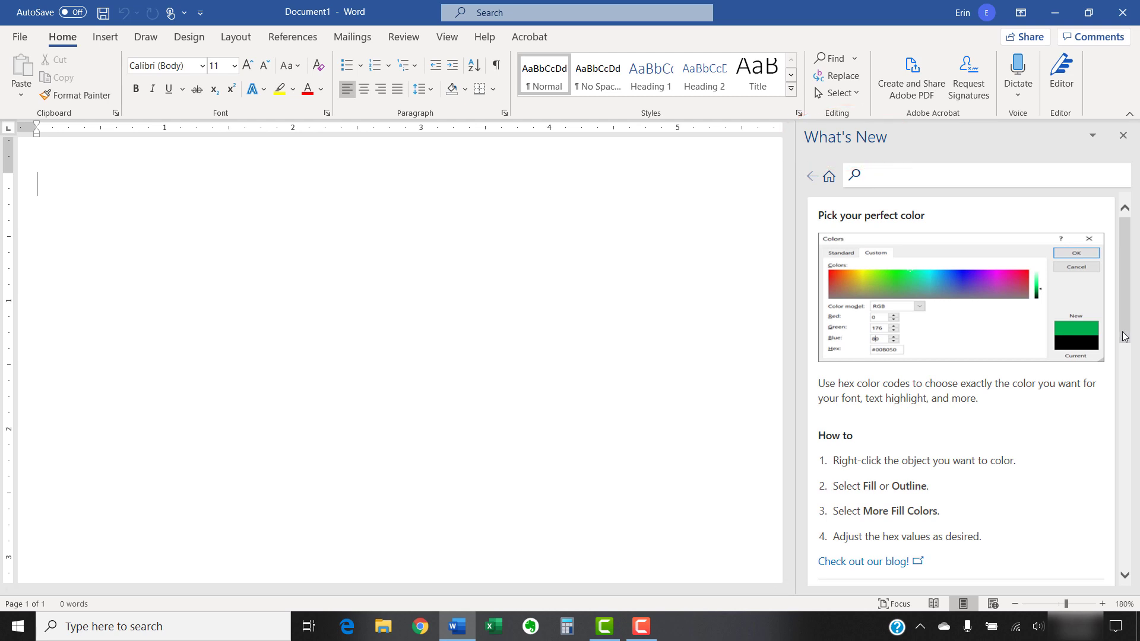
mouse_move(1124, 135)
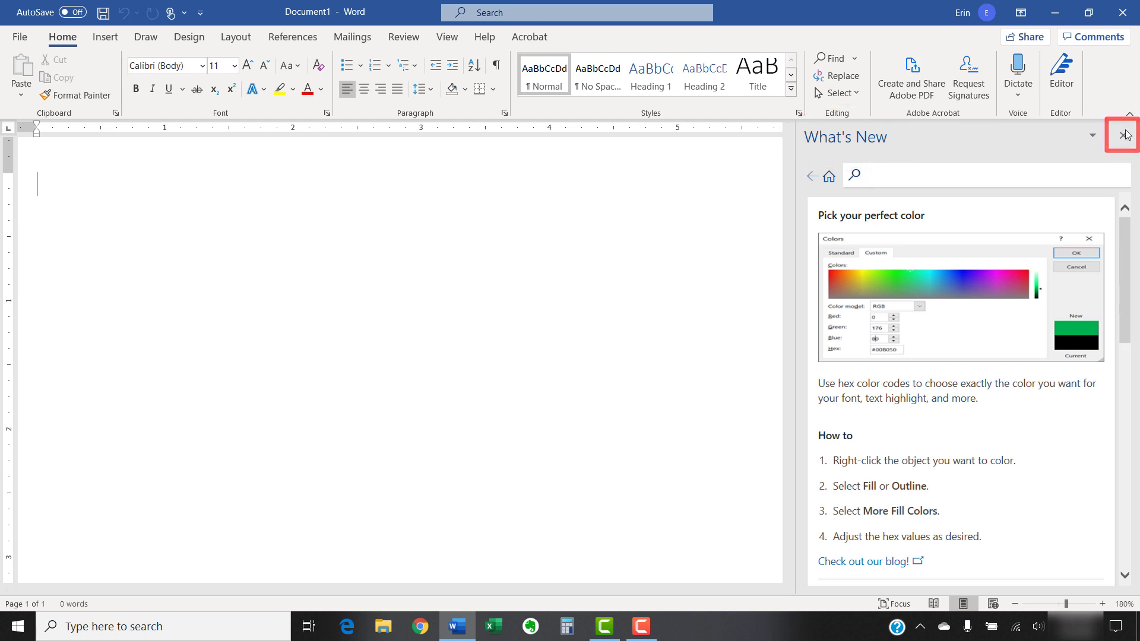
left_click(1124, 135)
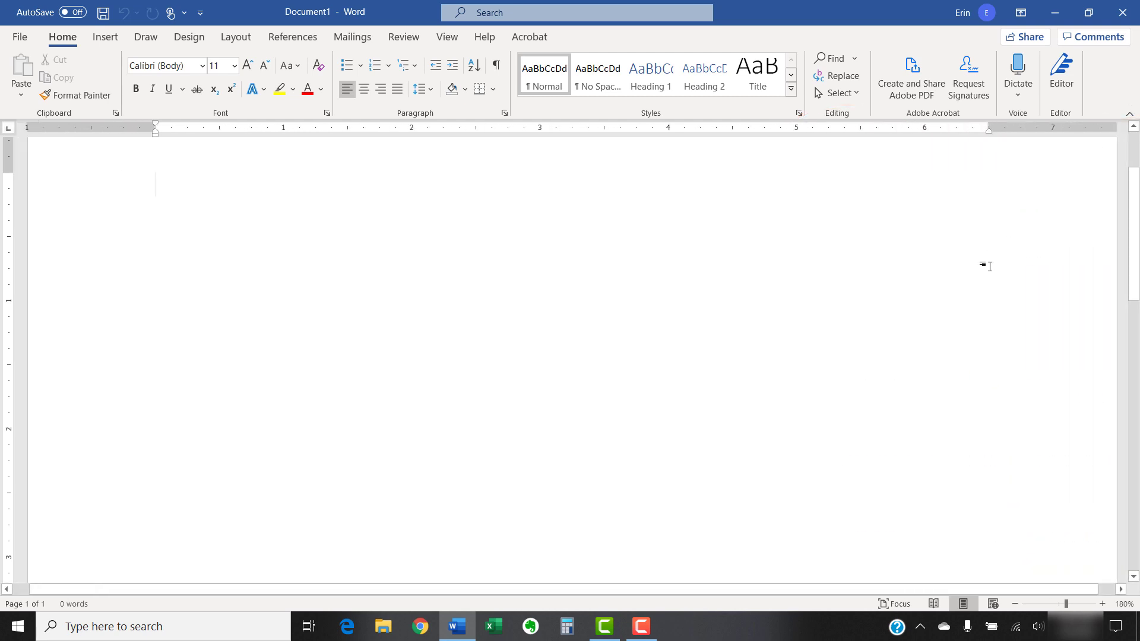
mouse_move(965, 305)
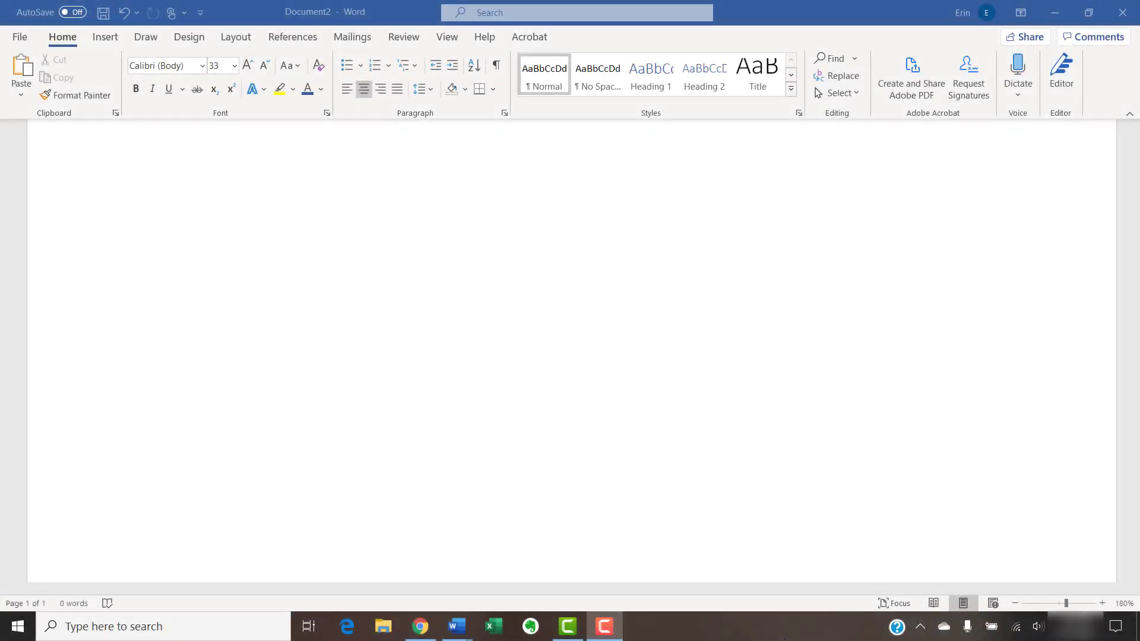
- Show the outro page with erinwrightwriting.com and the Subscribe text
type("erinwrightwriting.com")
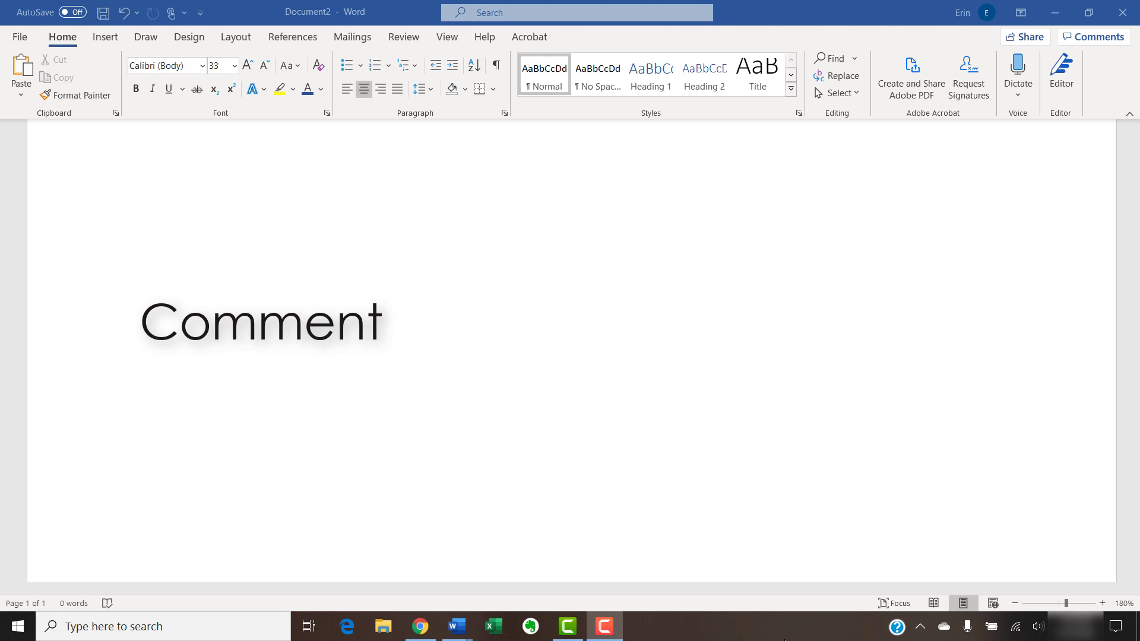
type("Subscribe")
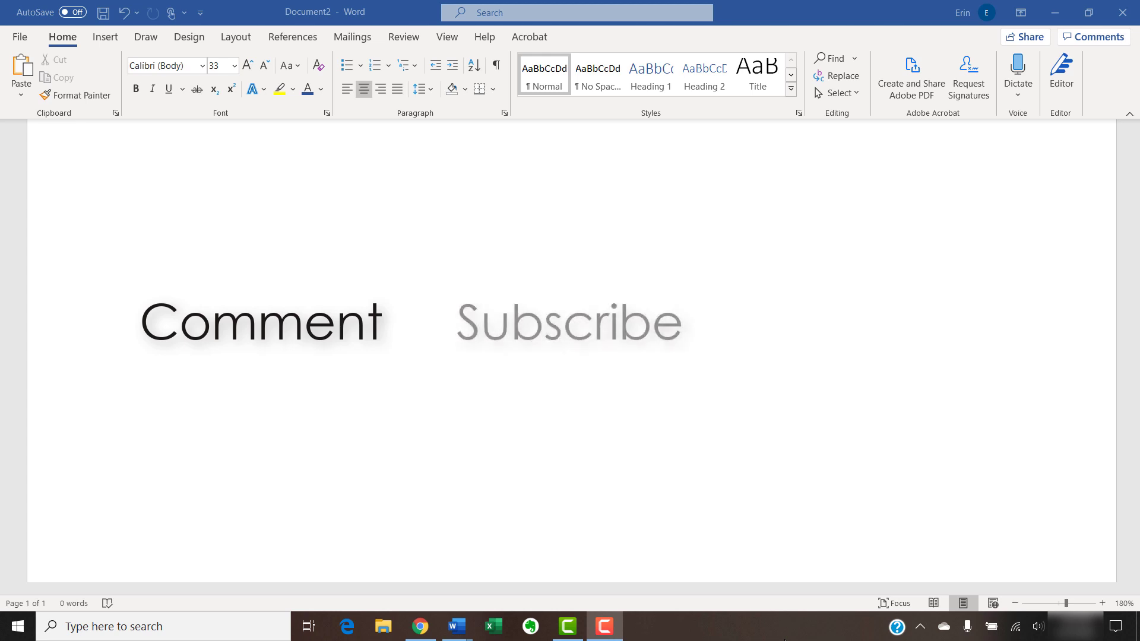